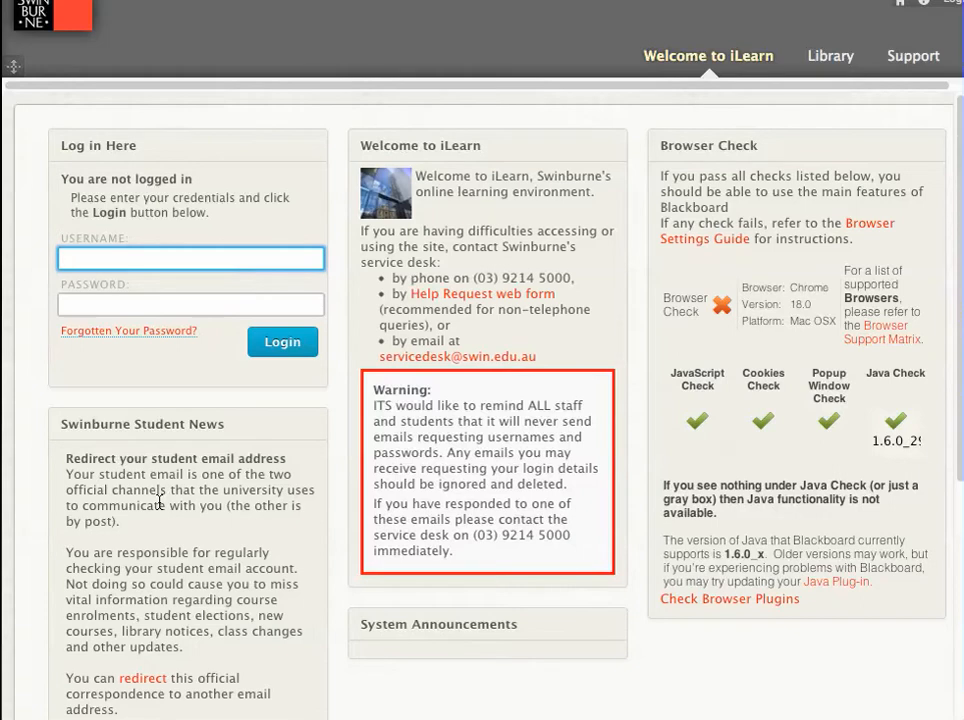
mouse_move(782, 346)
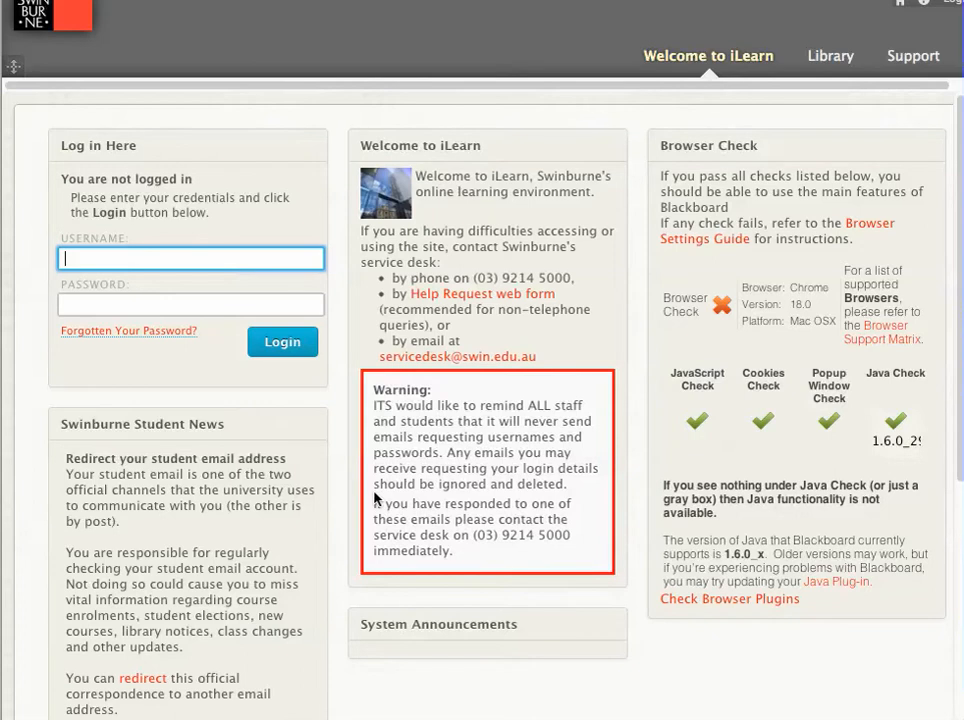
Log in to iLearn and filter the My Units list by 'template'
left_click(190, 258)
type("gbird")
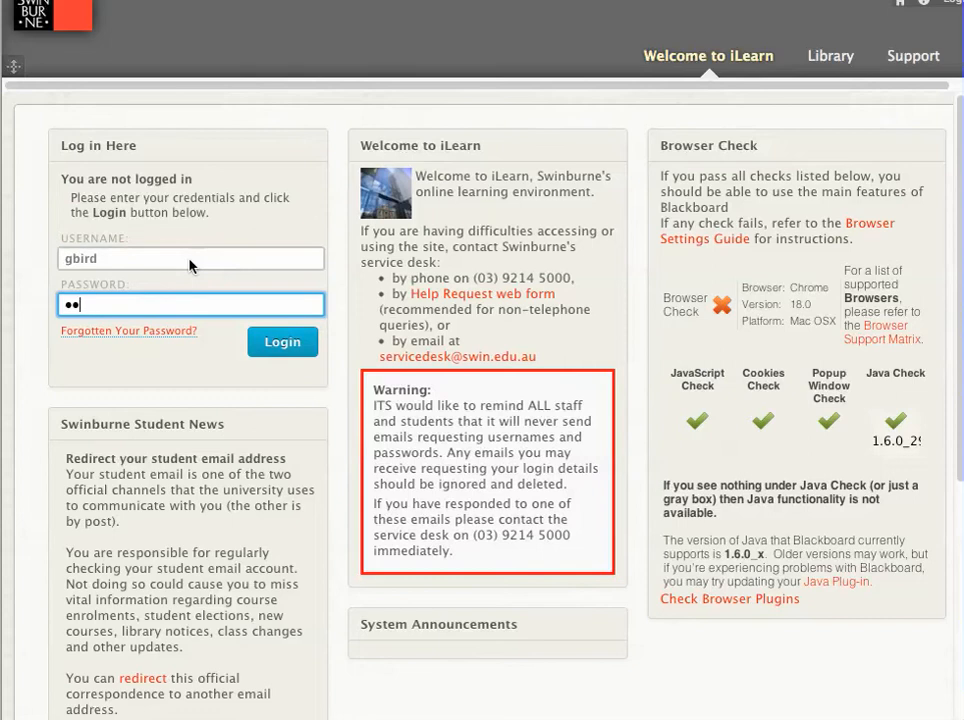
left_click(282, 341)
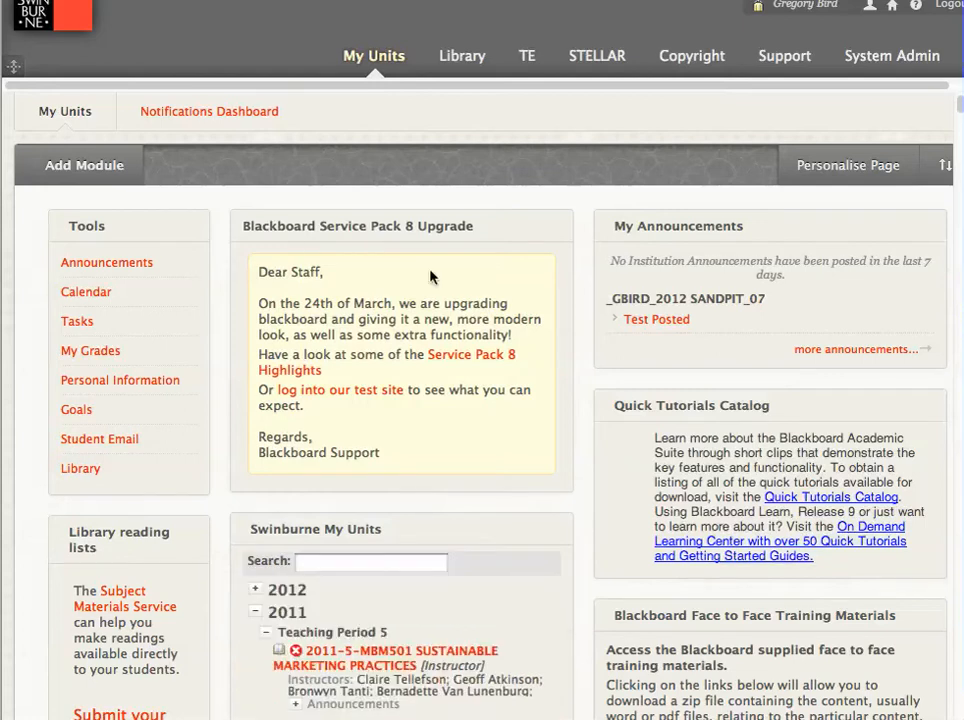
scroll("down", 3)
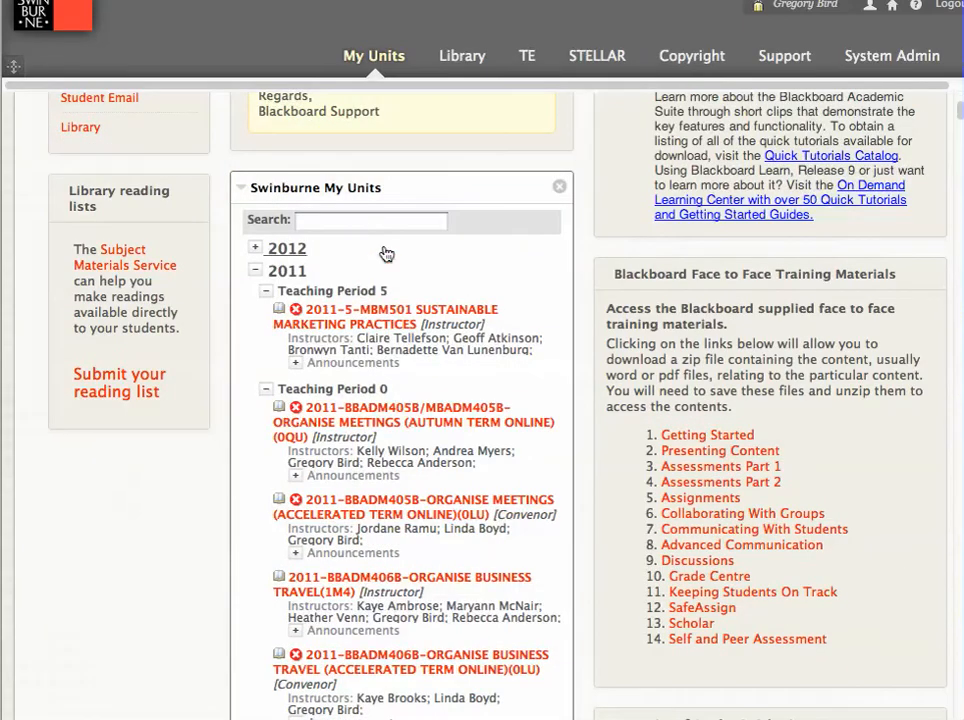
left_click(370, 220)
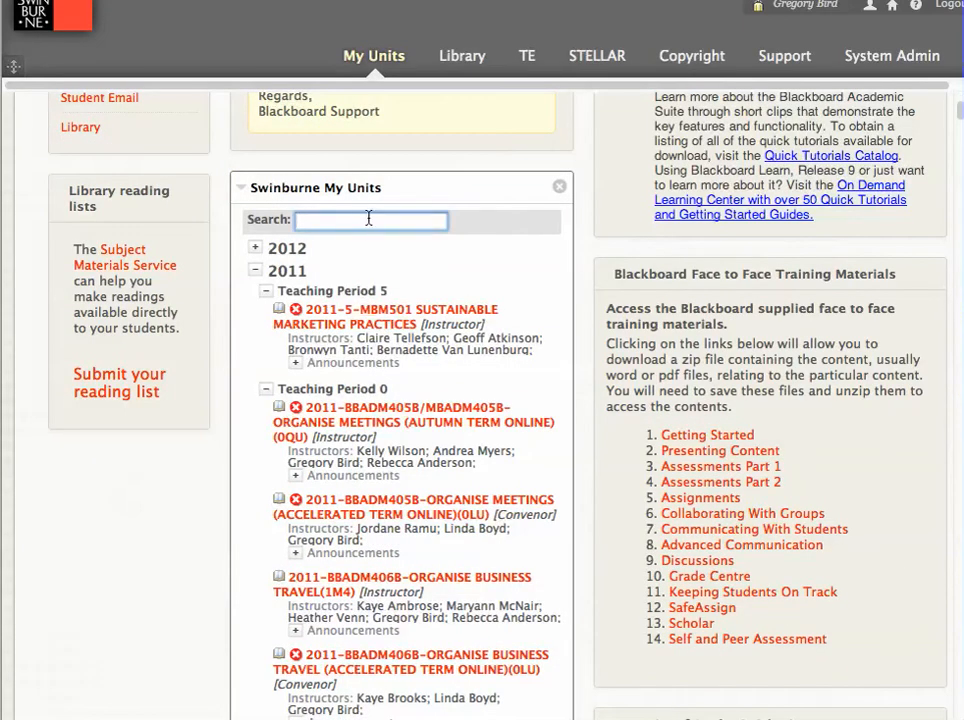
type("template")
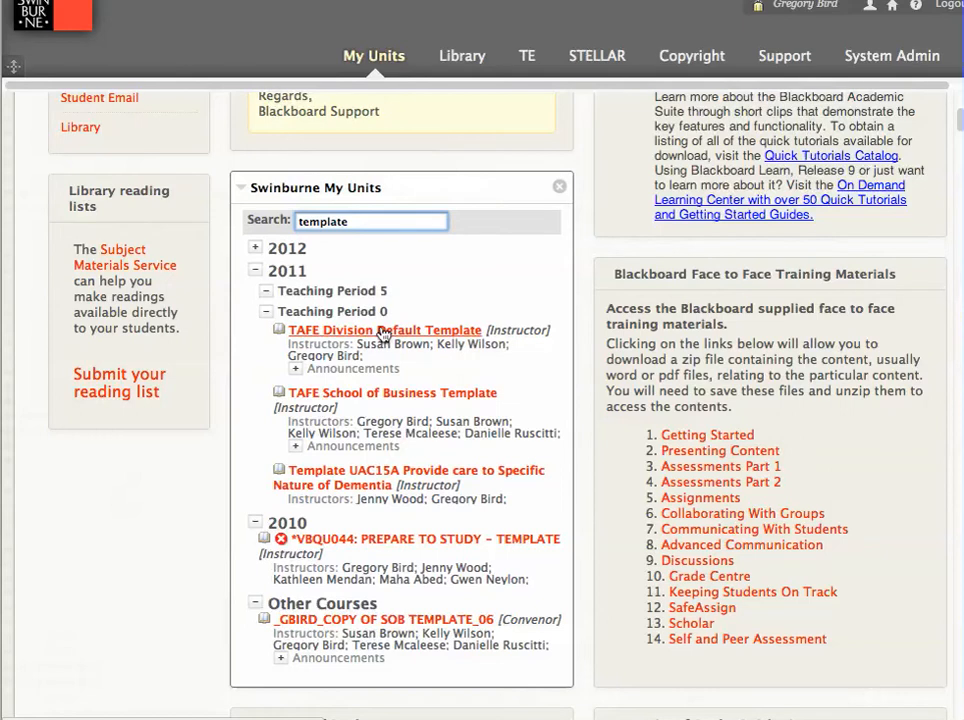
mouse_move(384, 330)
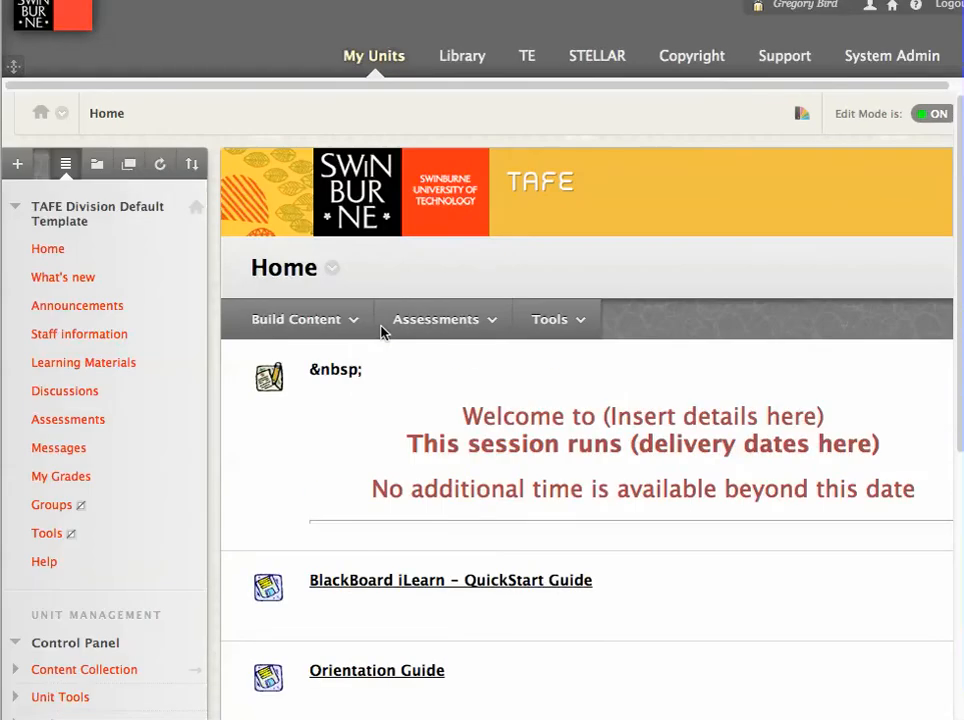
Preview the Citrus, Flame and Moss unit themes, then restore the Default theme
left_click(436, 318)
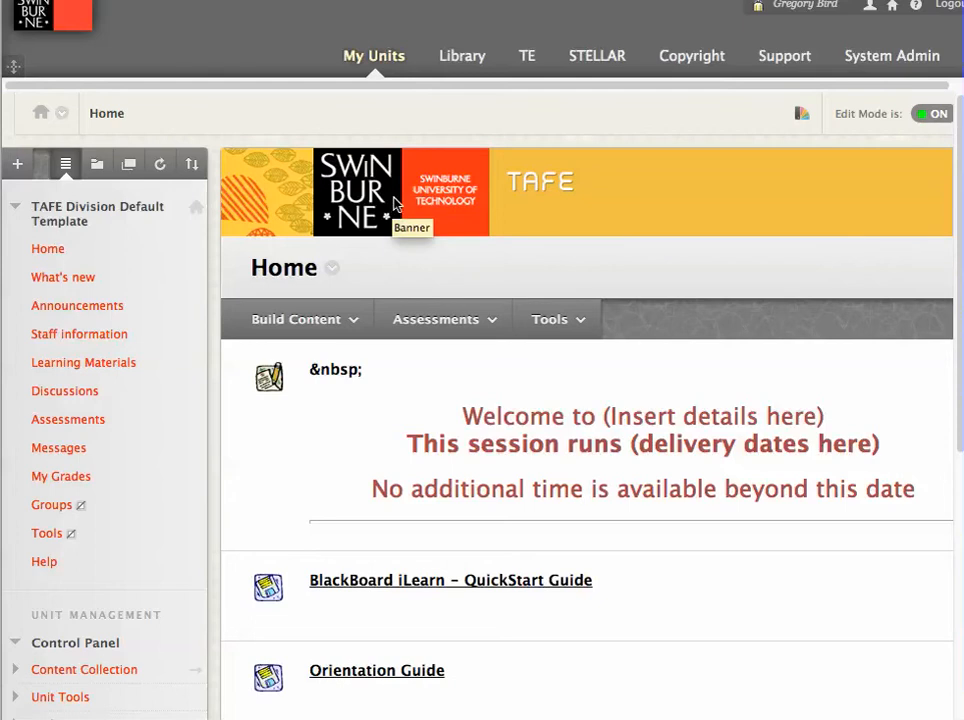
left_click(801, 113)
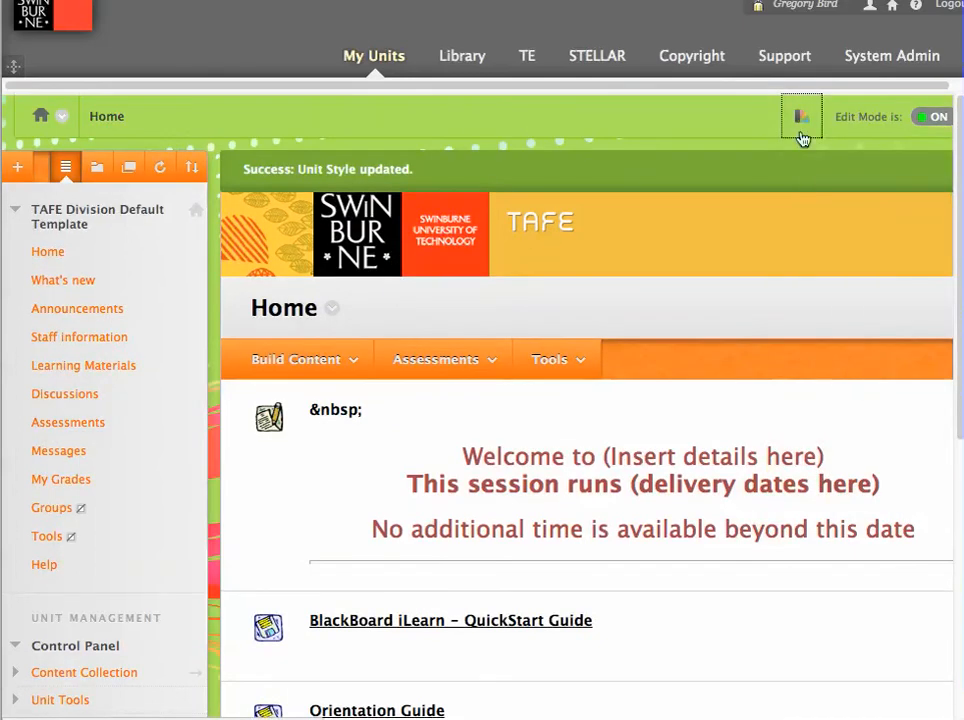
left_click(801, 116)
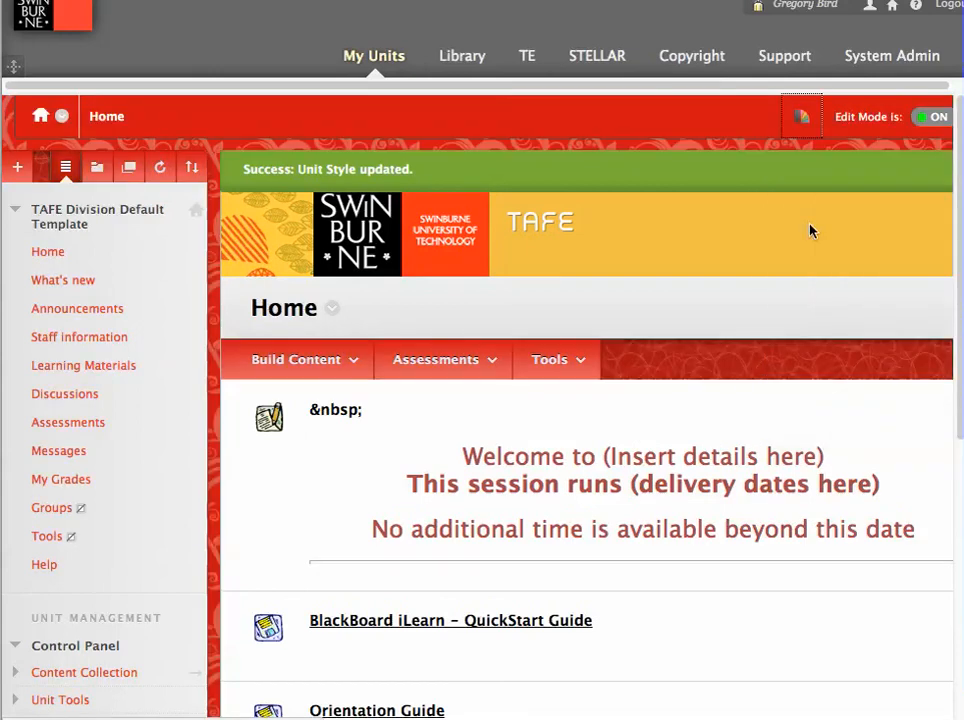
left_click(801, 116)
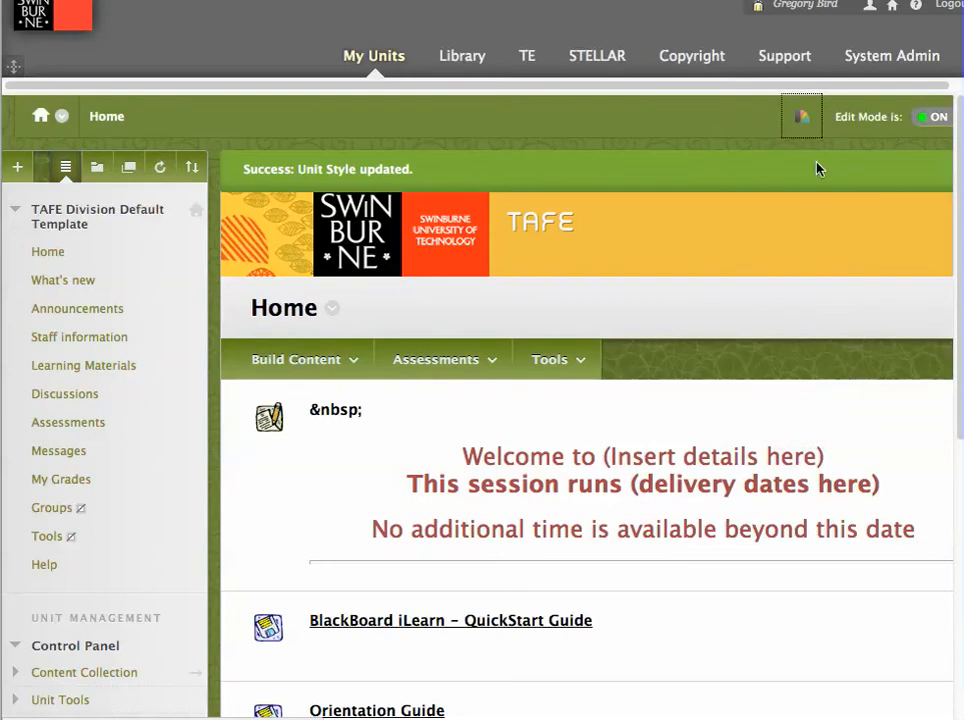
left_click(801, 116)
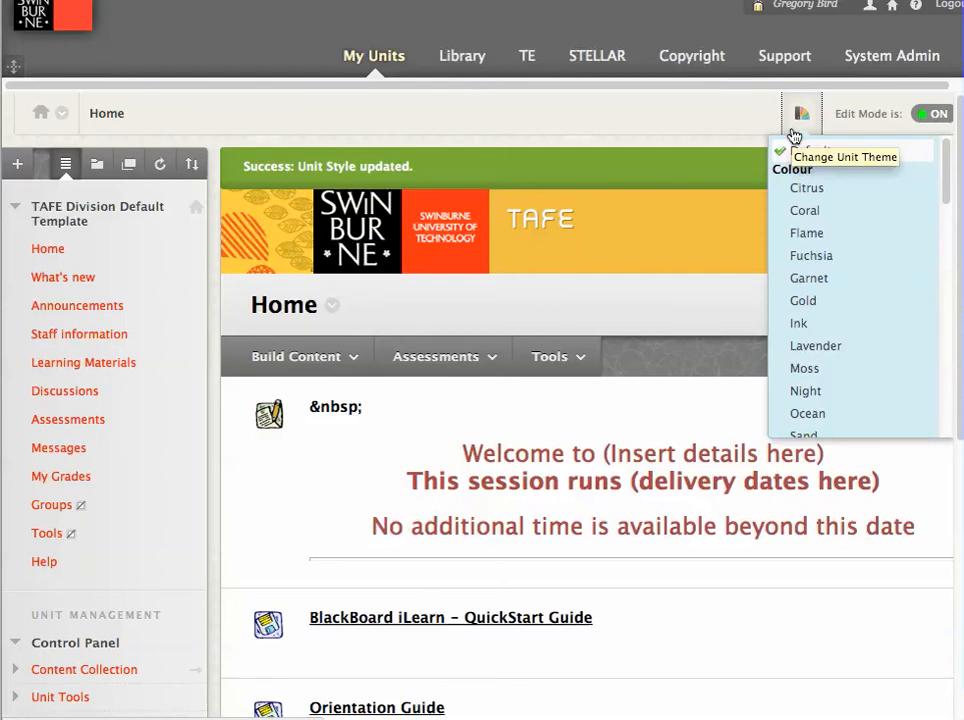
left_click(801, 113)
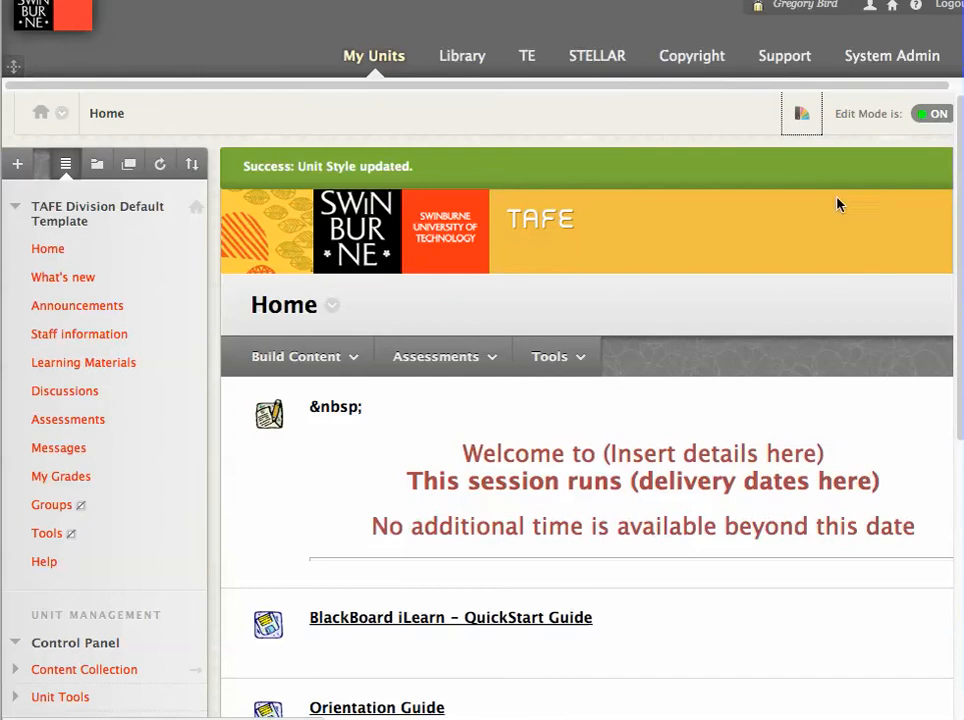
scroll("down", 3)
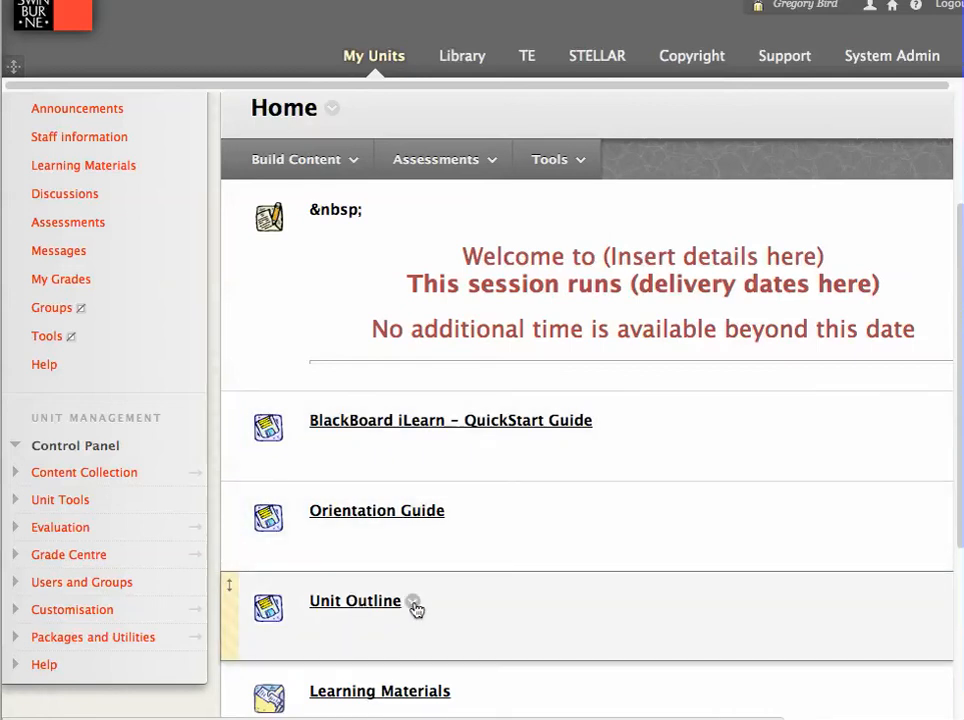
Drag the Orientation Guide item above the iLearn QuickStart Guide item
left_click(413, 601)
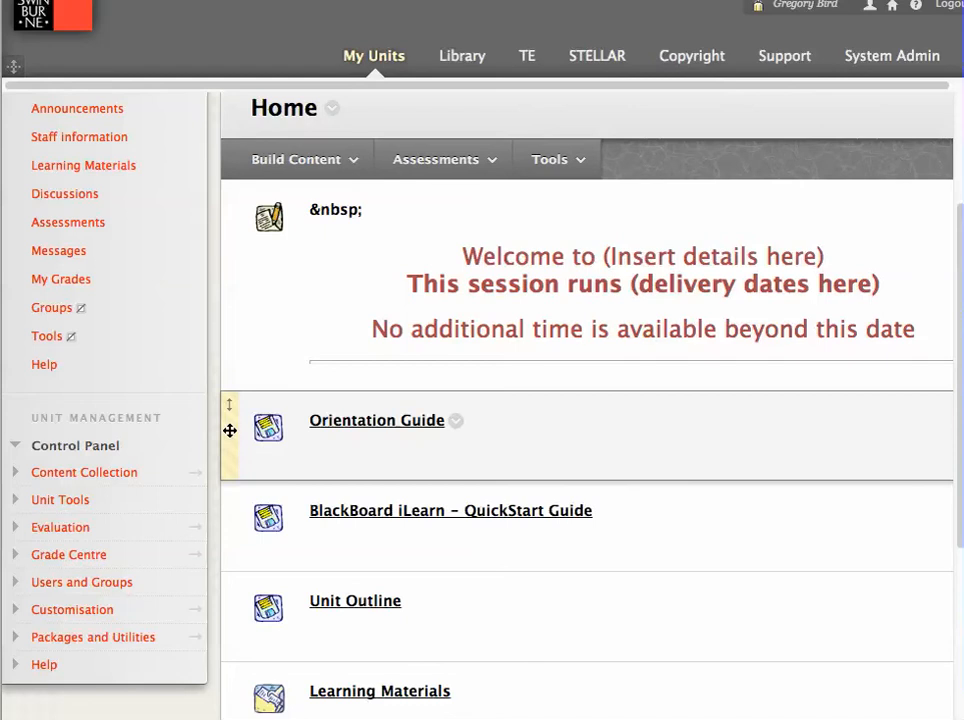
mouse_move(245, 445)
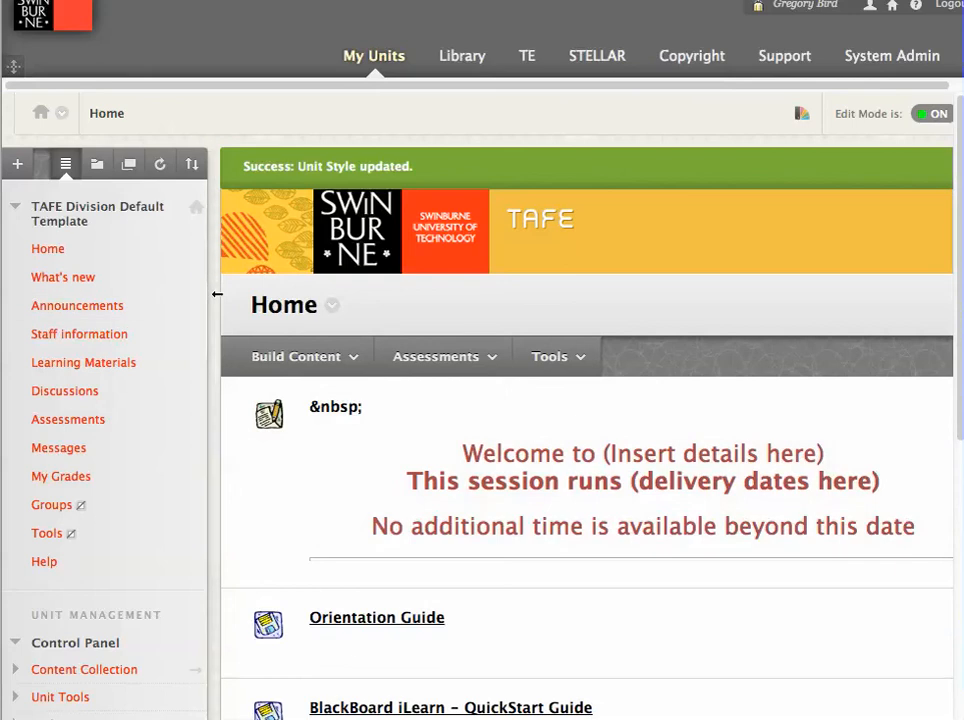
mouse_move(212, 295)
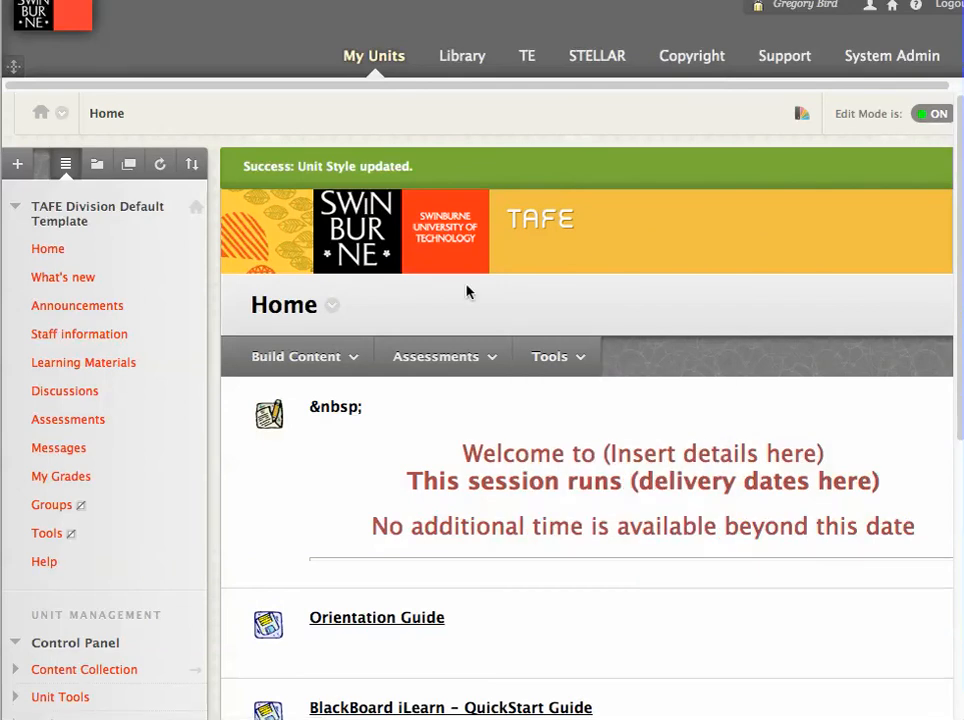
mouse_move(500, 325)
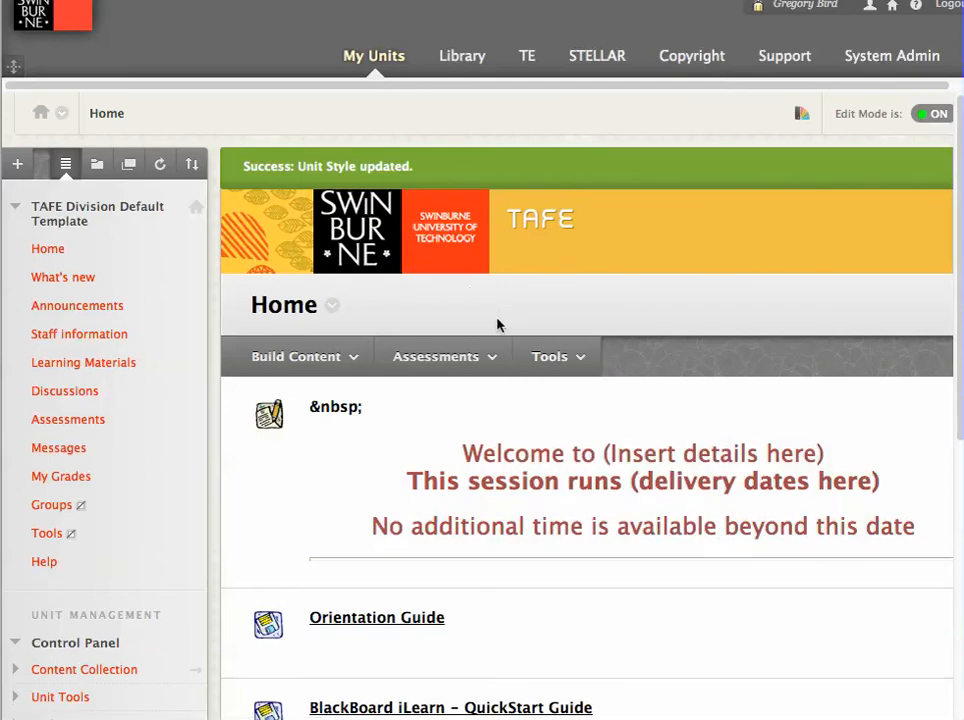
Expand Grade Centre in the Control Panel and go to Full Grade Centre
left_click(436, 145)
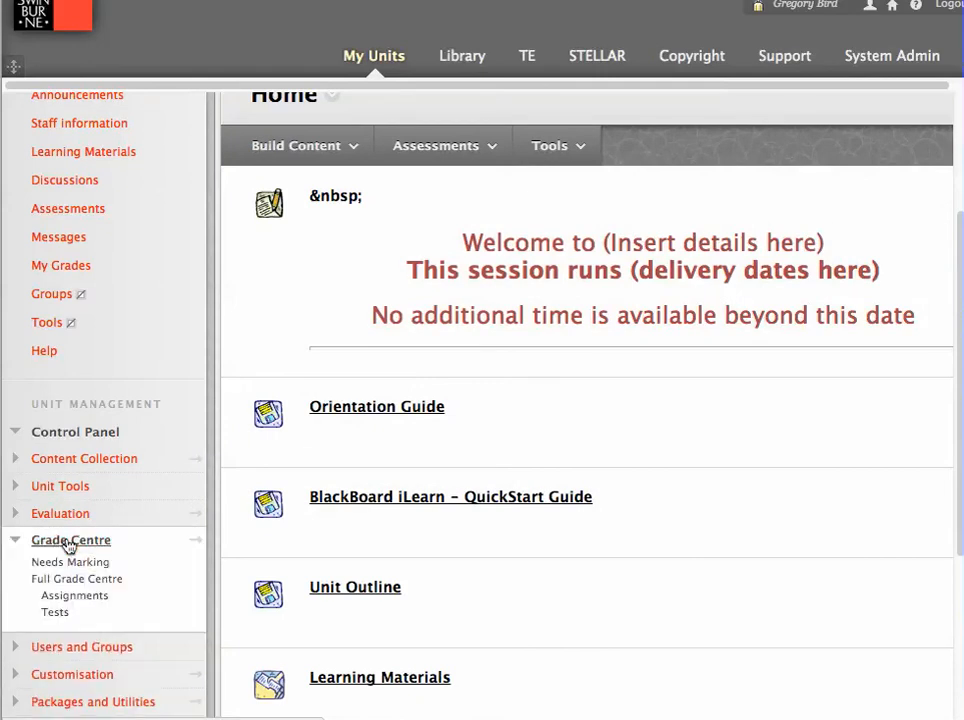
mouse_move(434, 571)
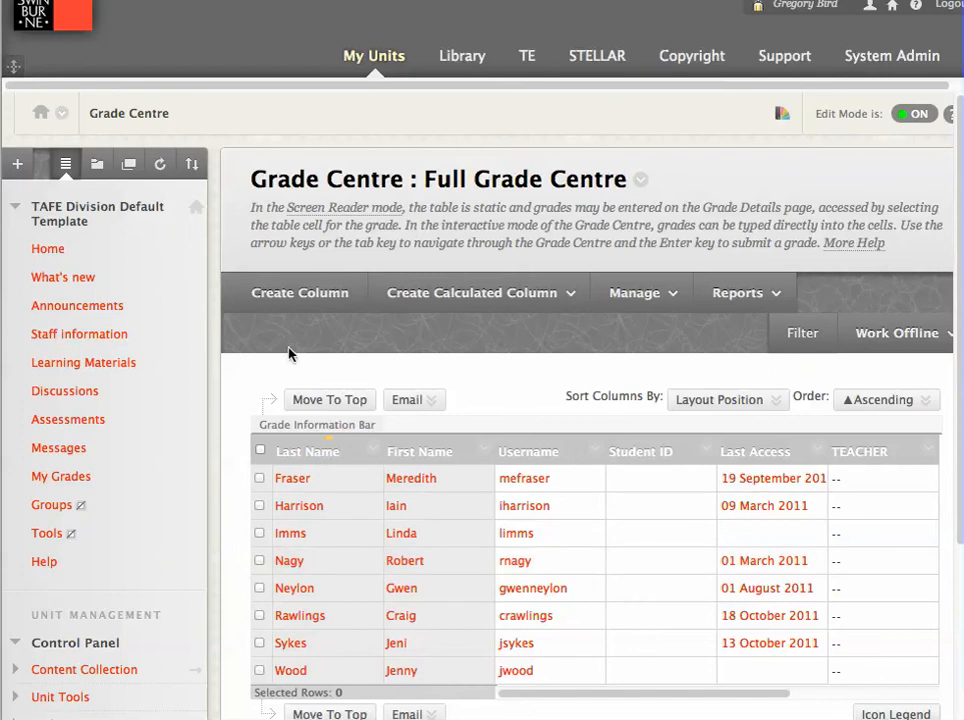
left_click(642, 292)
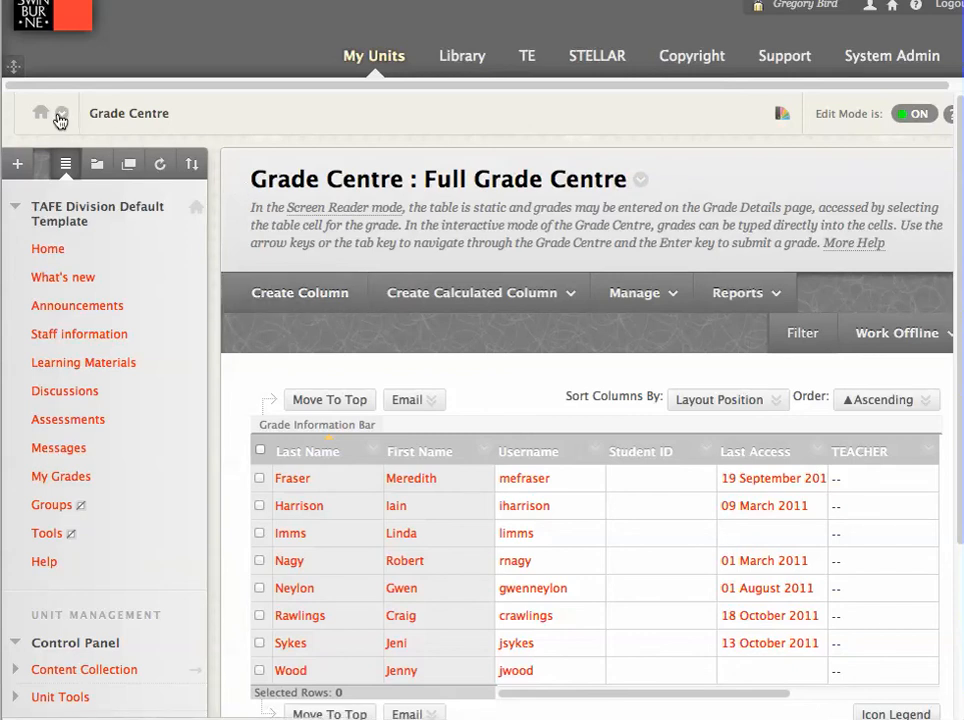
mouse_move(60, 118)
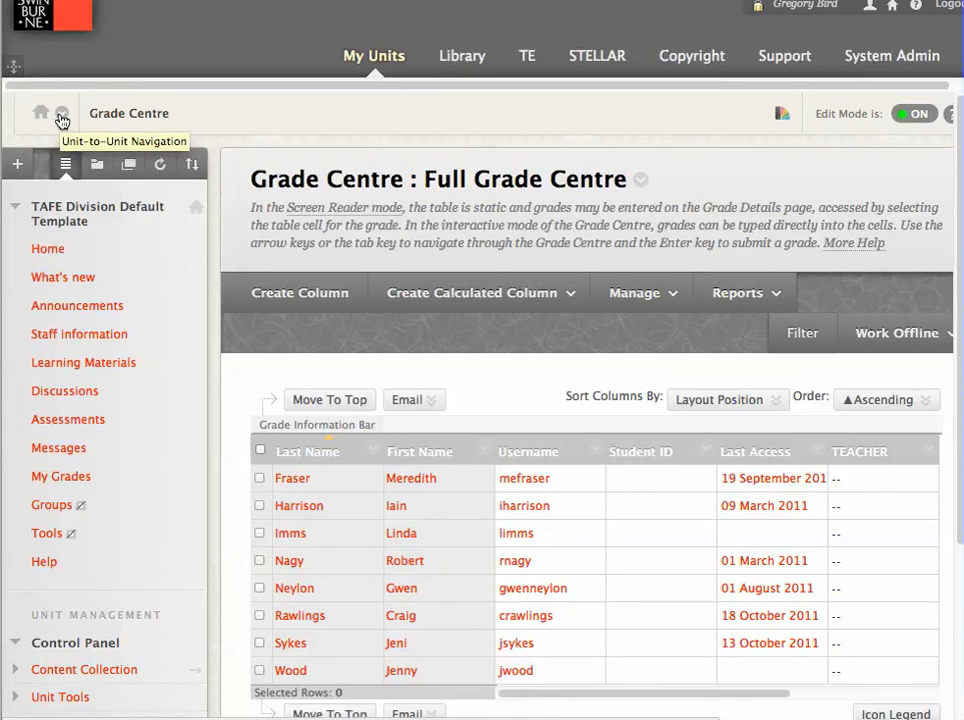
Jump through Recently Visited units, from Write complex documents to 2012 Executive Administration
left_click(61, 112)
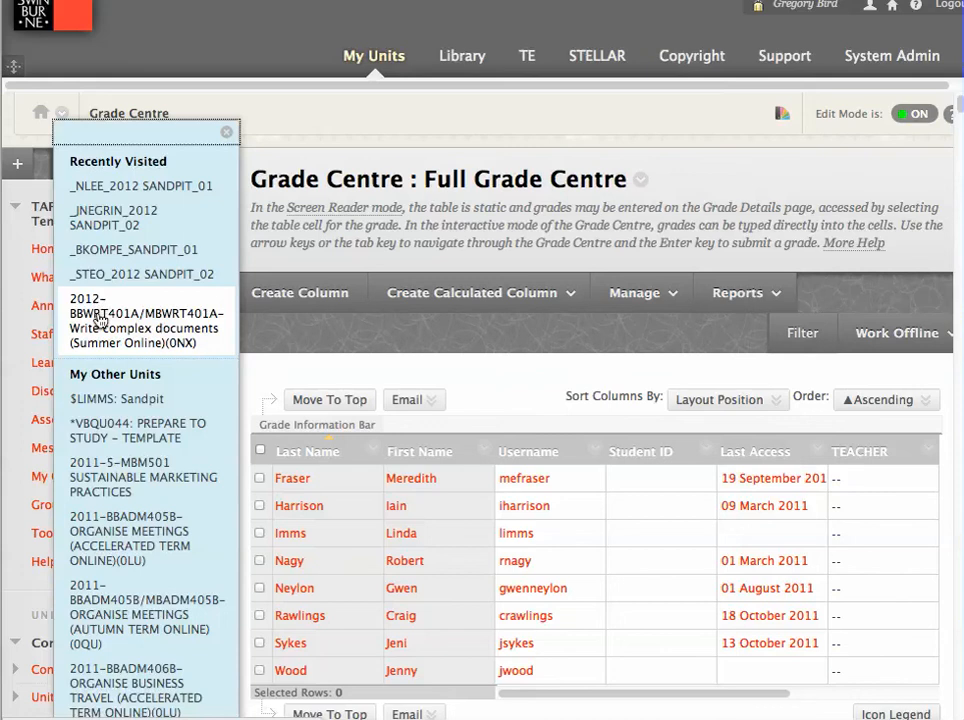
left_click(226, 131)
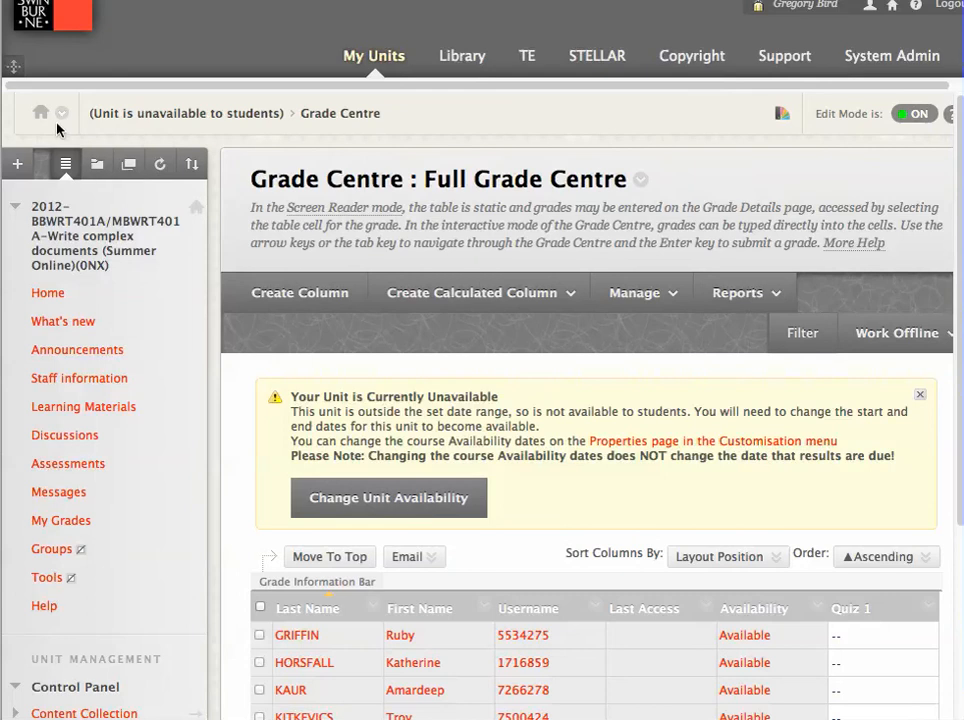
left_click(62, 112)
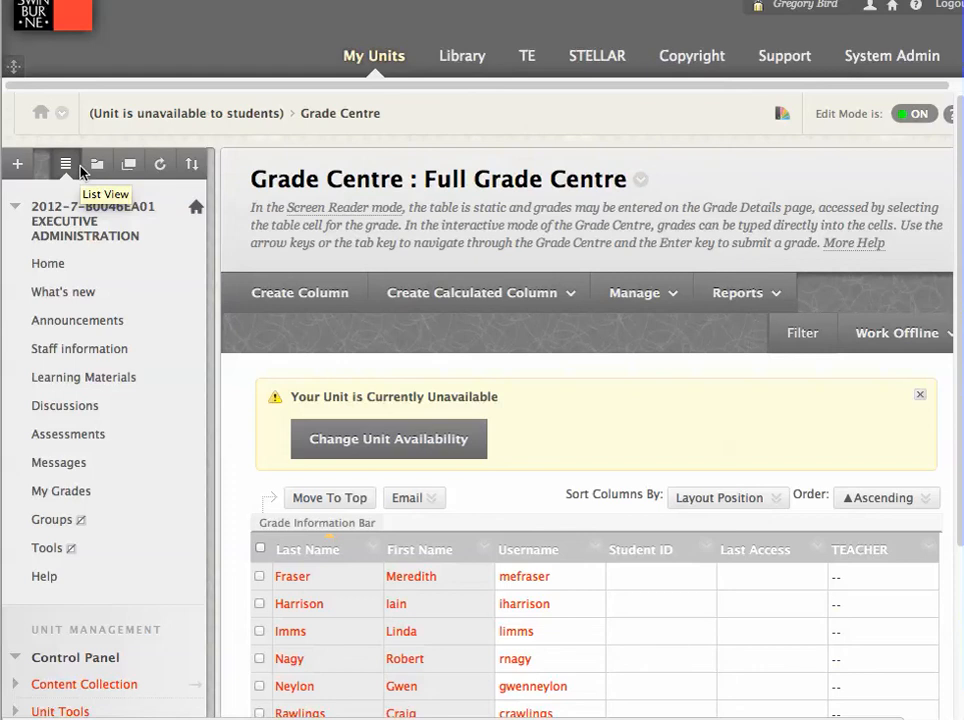
mouse_move(66, 164)
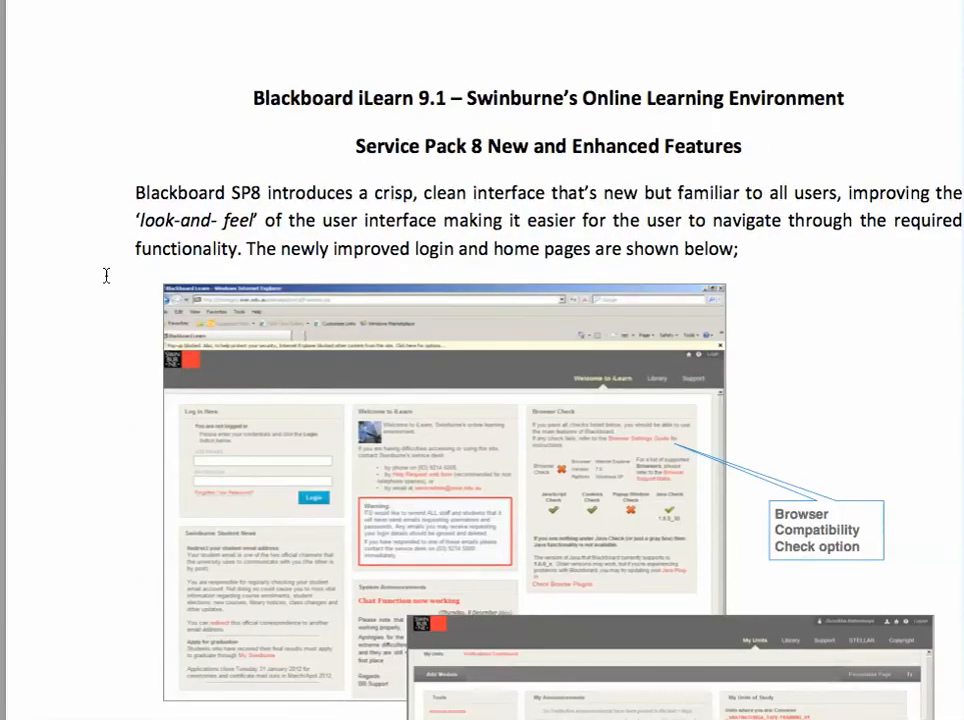
Scroll the SP8 New Features document down to its Content Management section
scroll("down", 3)
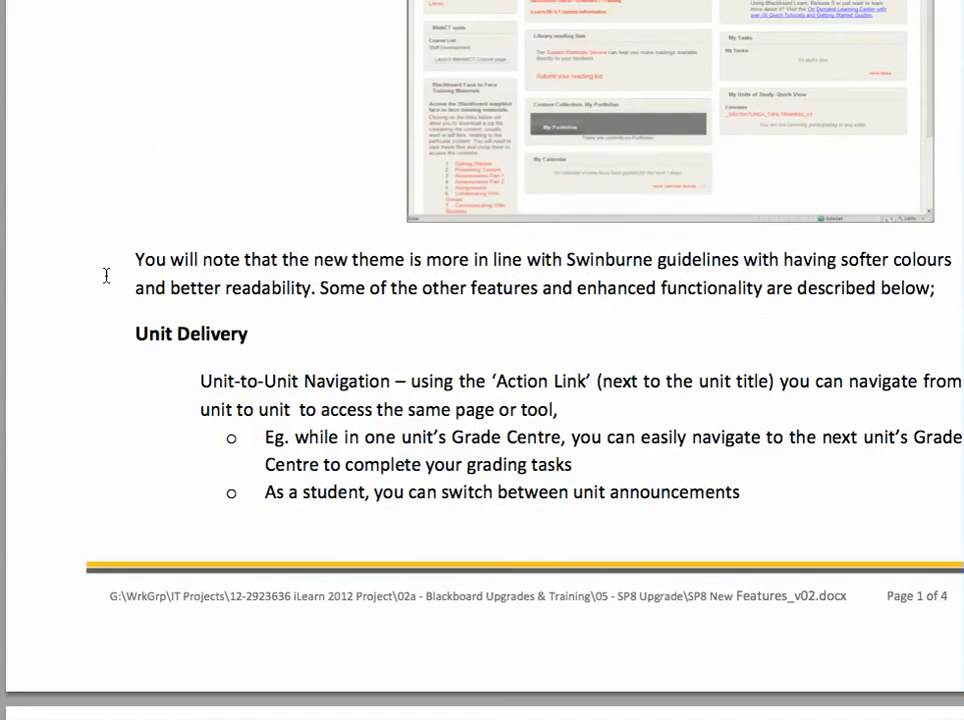
scroll("down", 3)
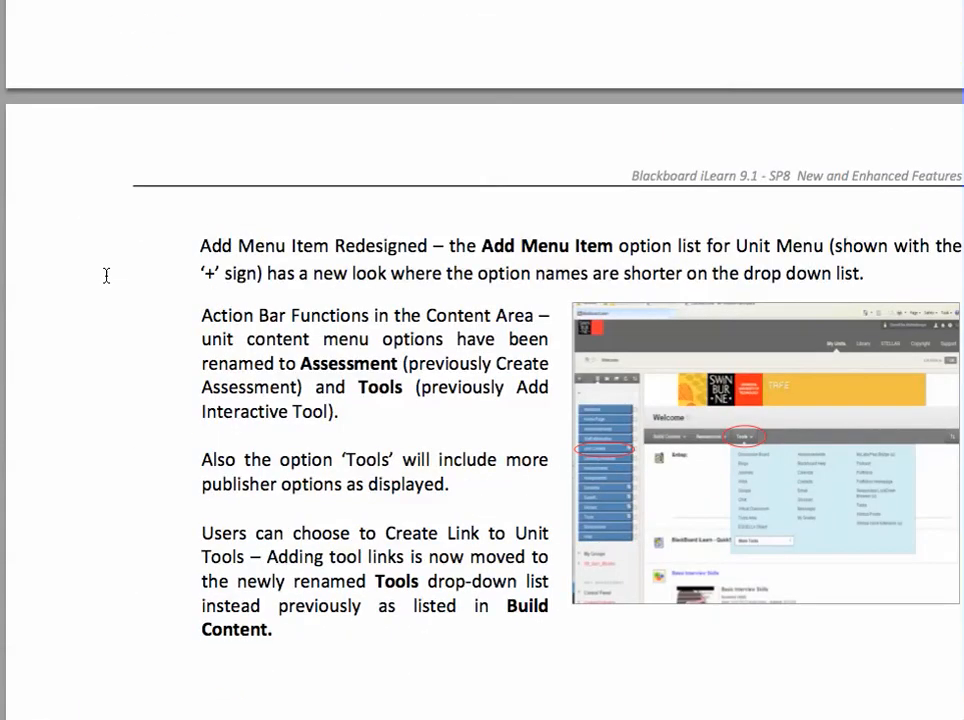
scroll("down", 3)
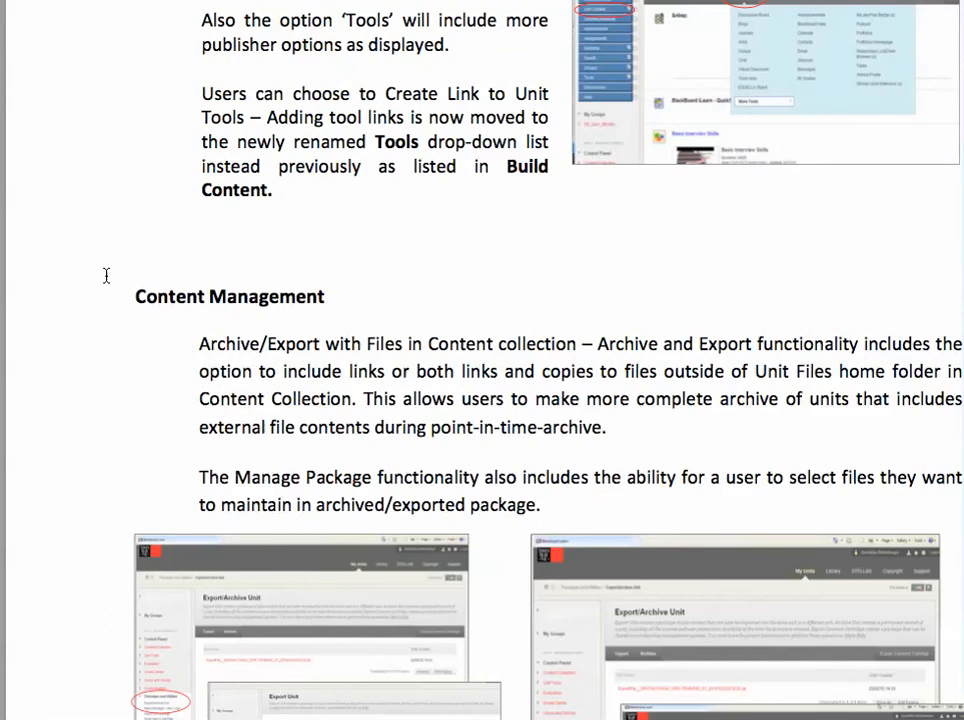